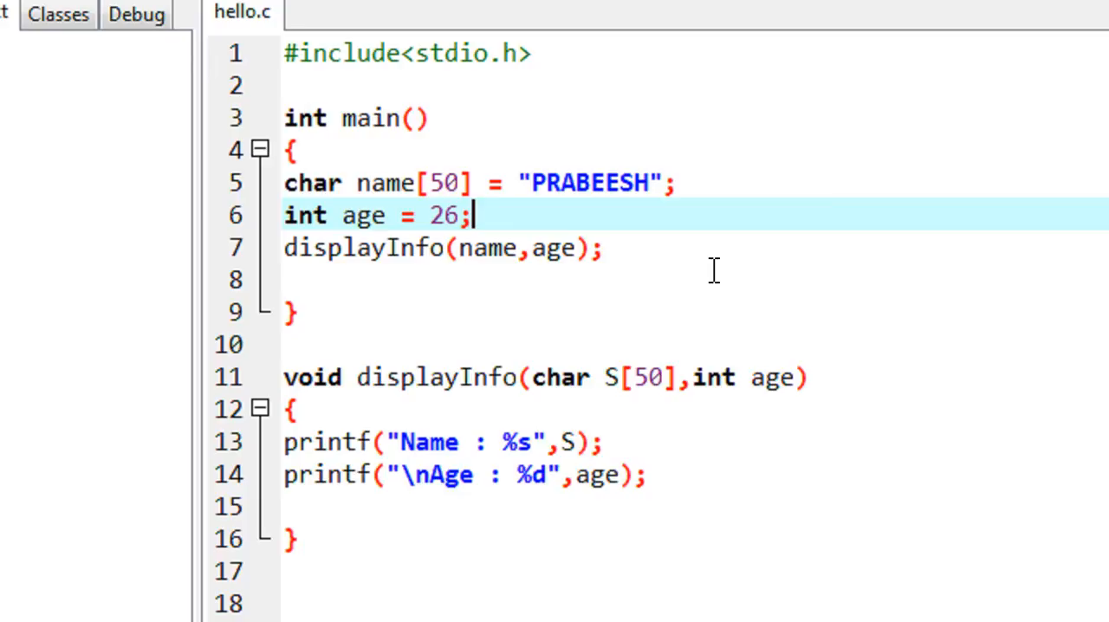
mouse_move(712, 290)
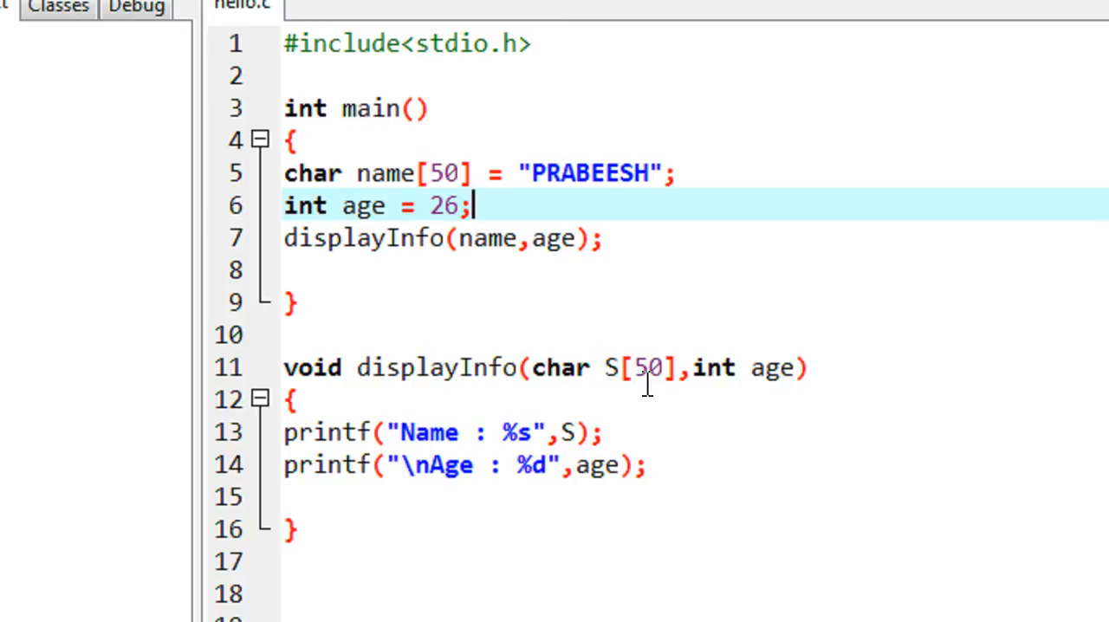
mouse_move(723, 394)
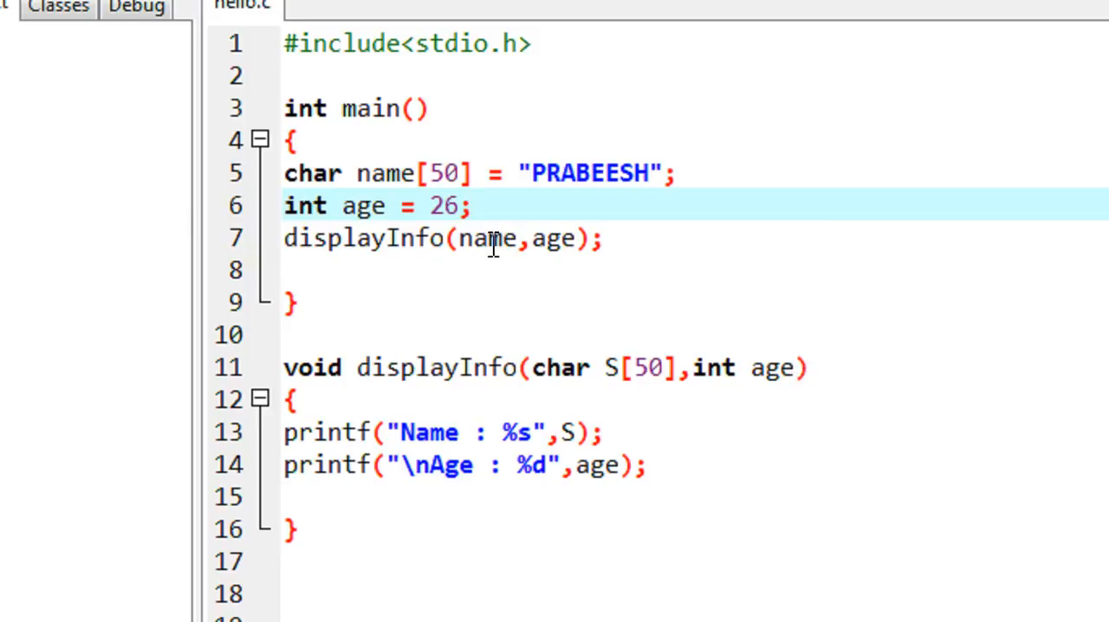
mouse_move(559, 239)
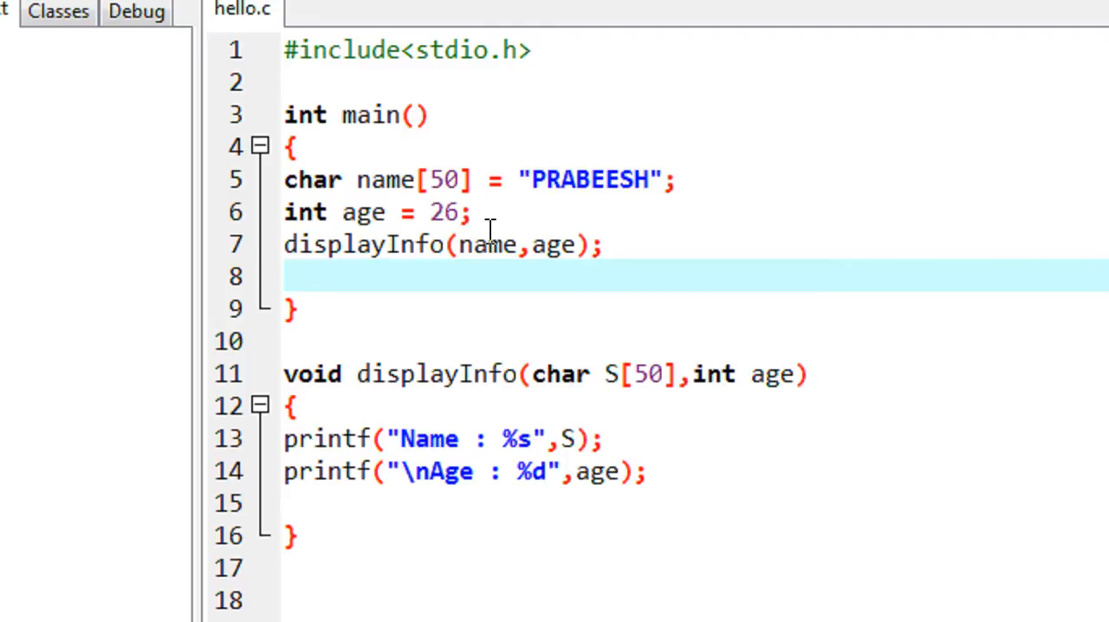
mouse_move(570, 303)
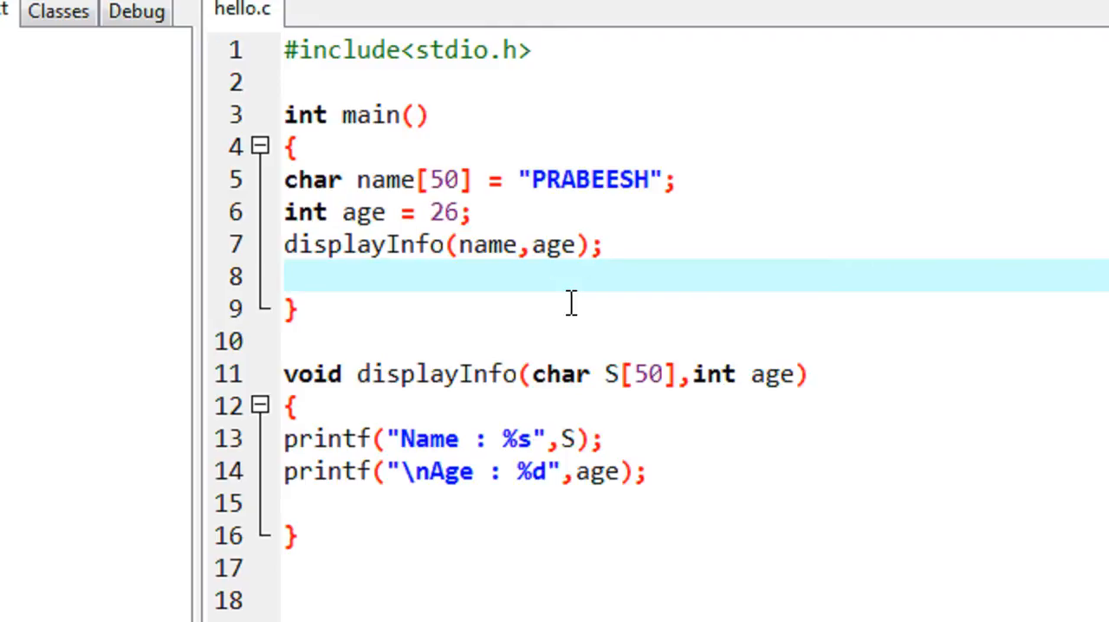
mouse_move(307, 414)
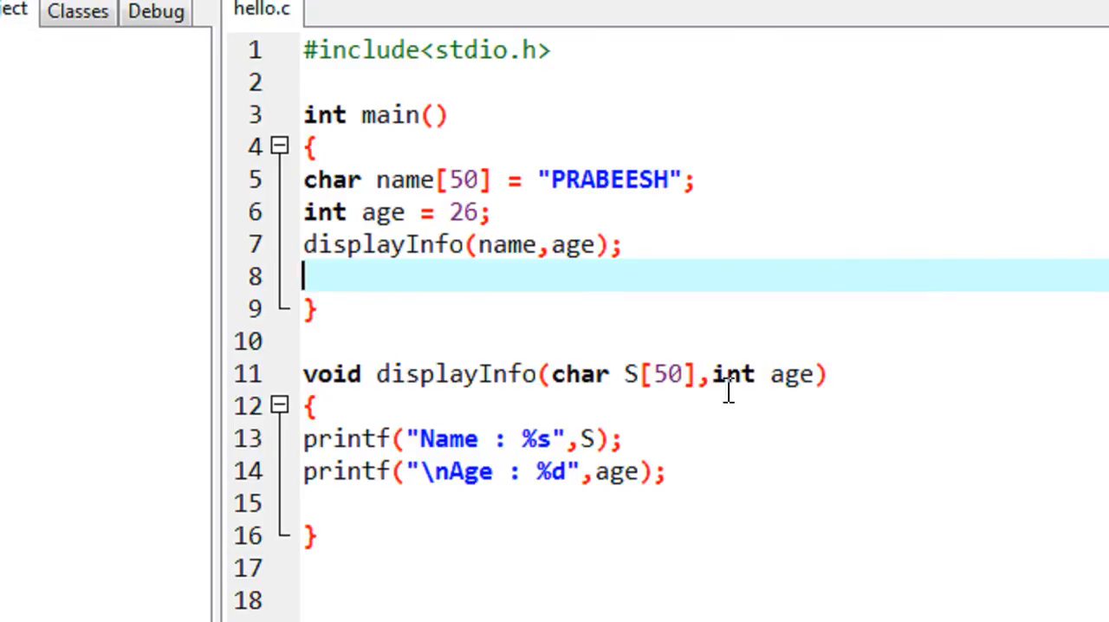
mouse_move(756, 444)
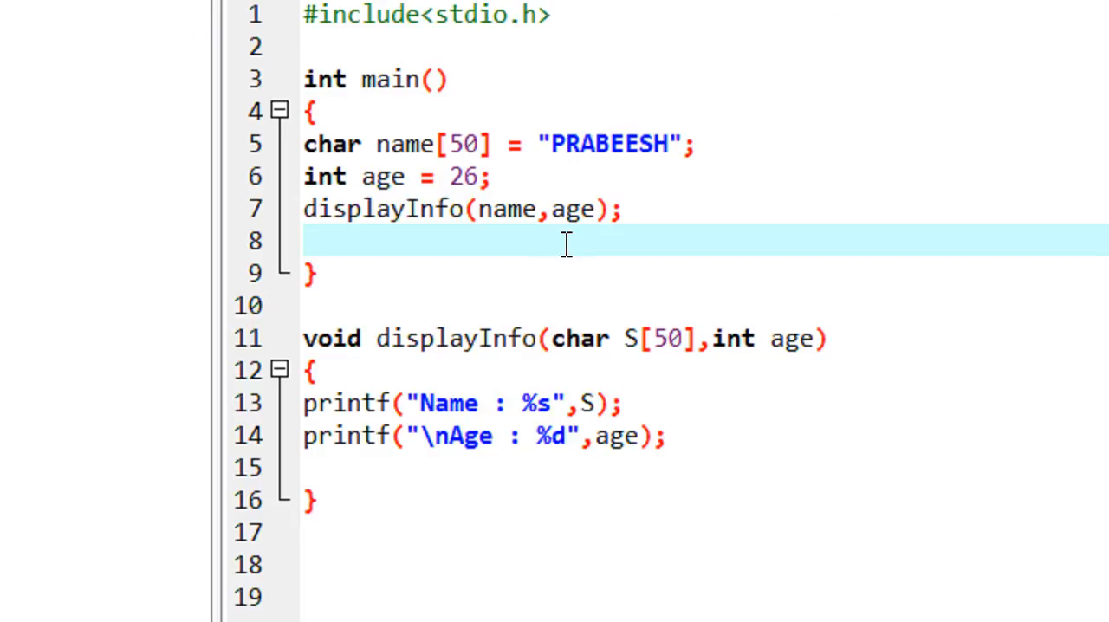
mouse_move(557, 252)
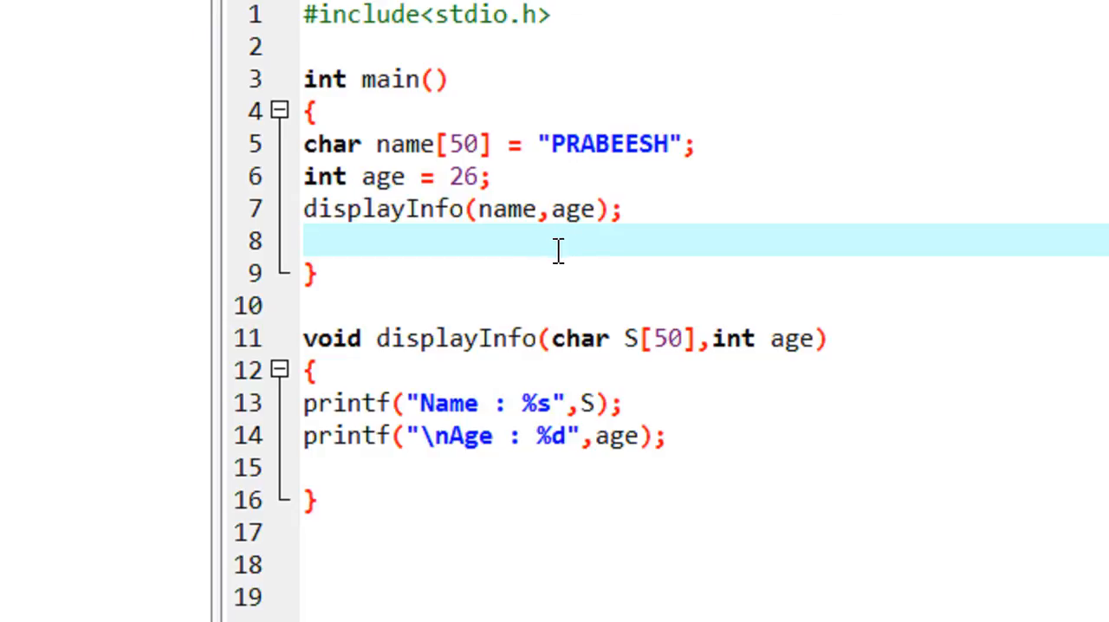
left_click(304, 241)
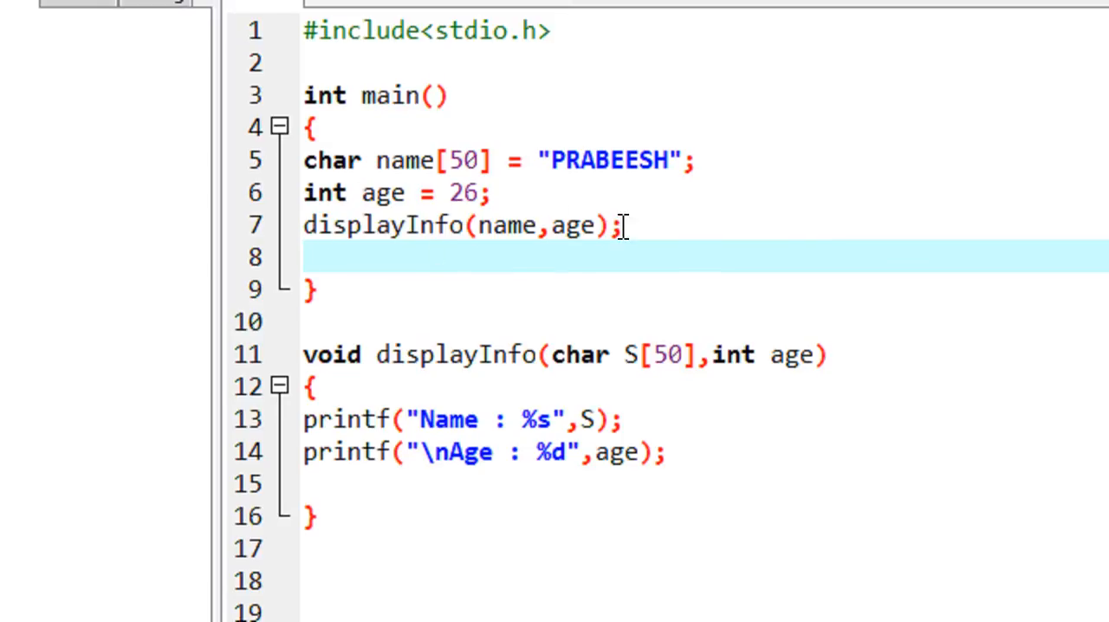
mouse_move(302, 225)
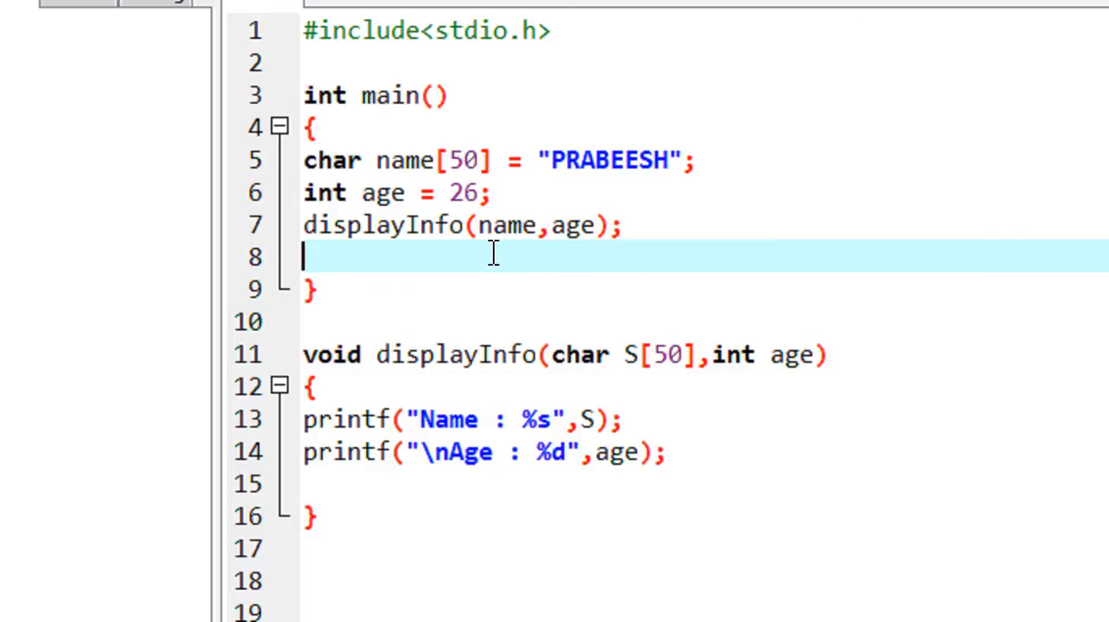
mouse_move(546, 312)
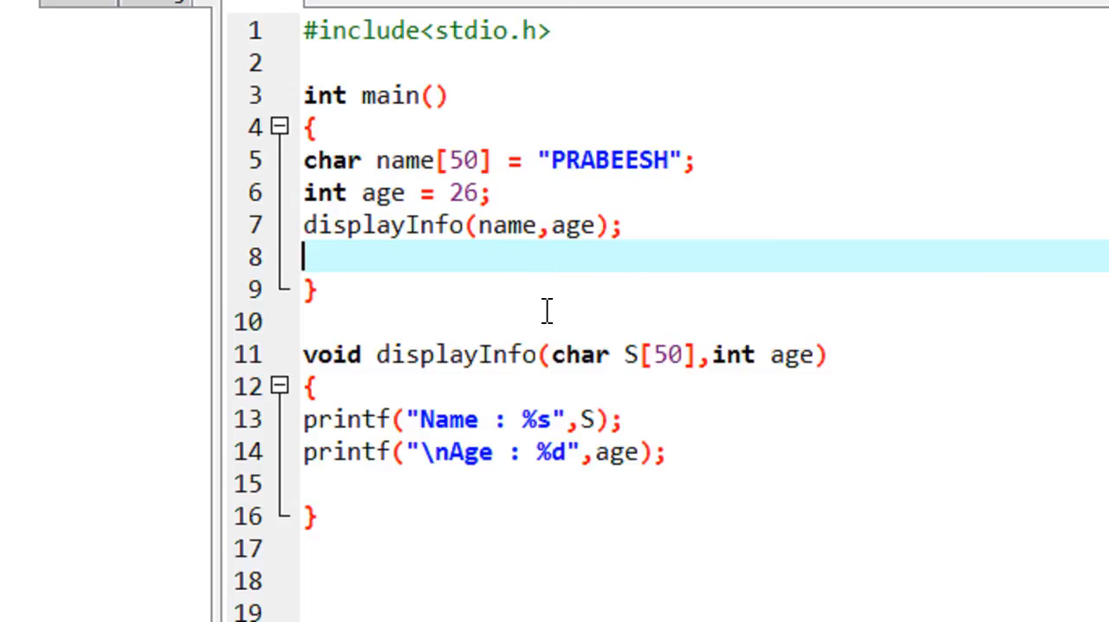
mouse_move(554, 303)
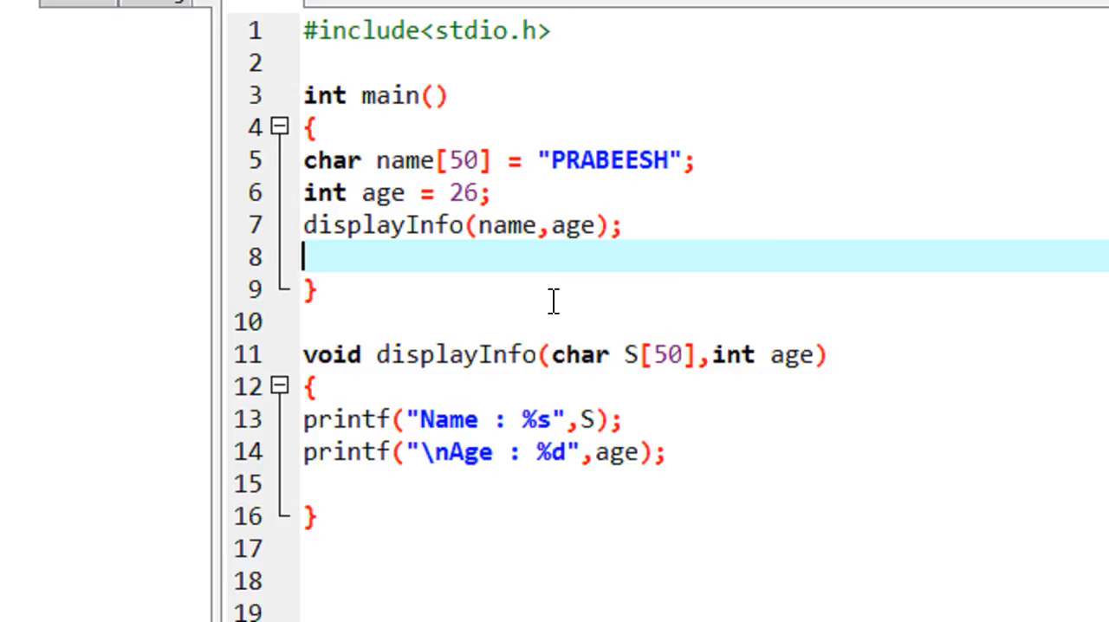
mouse_move(631, 320)
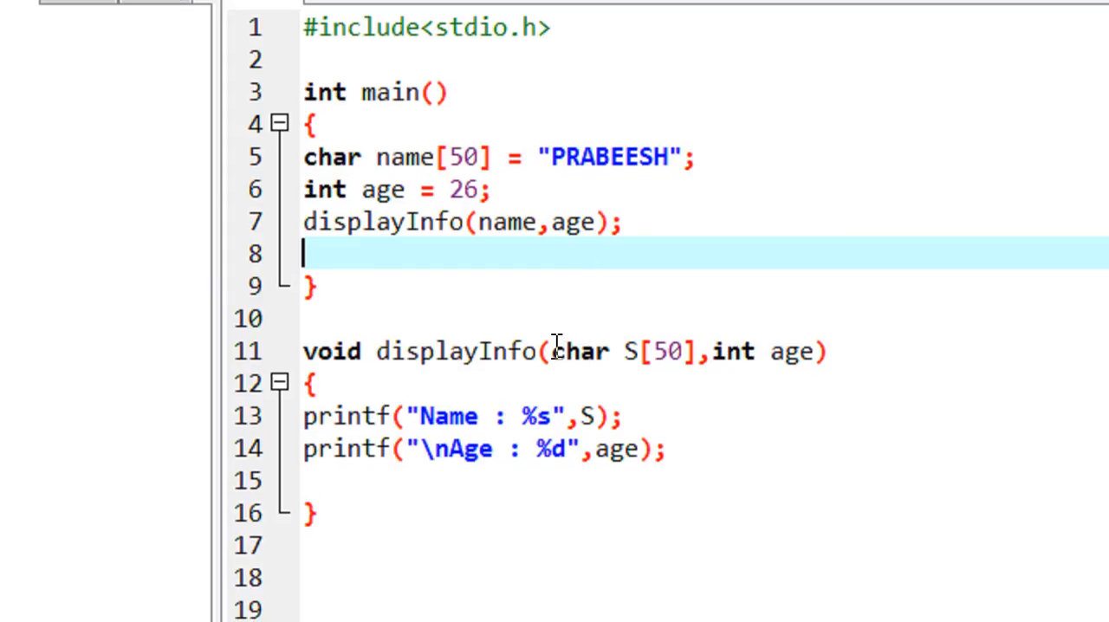
mouse_move(750, 378)
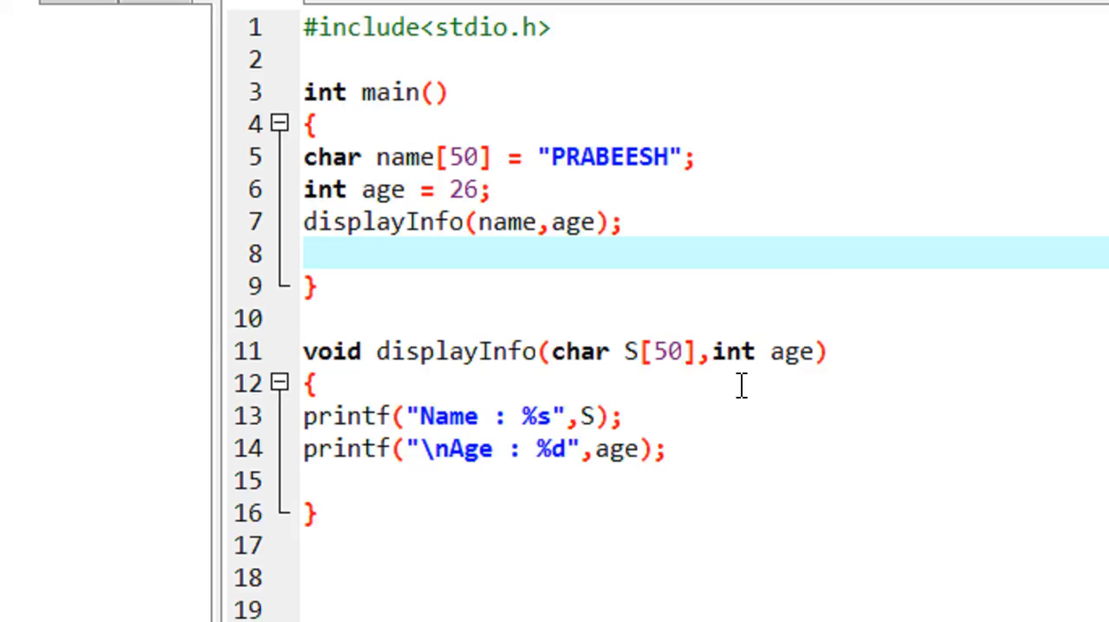
mouse_move(701, 388)
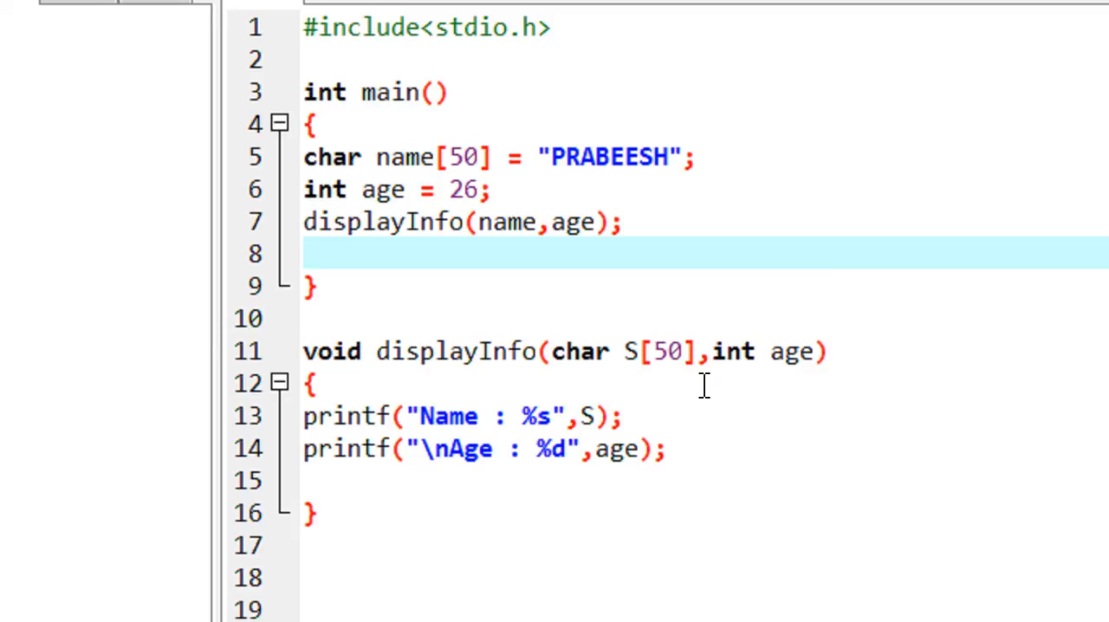